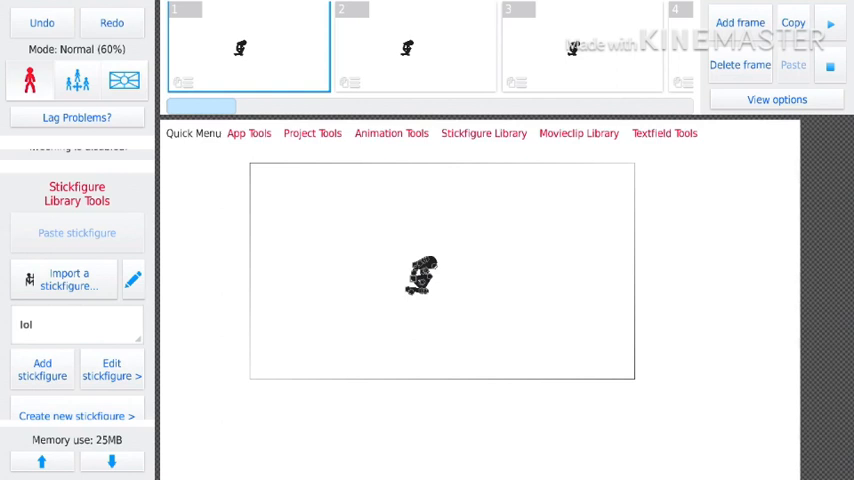
Enlarge the crouching stick figure to about 350% and show the App Tools panel
left_click(414, 45)
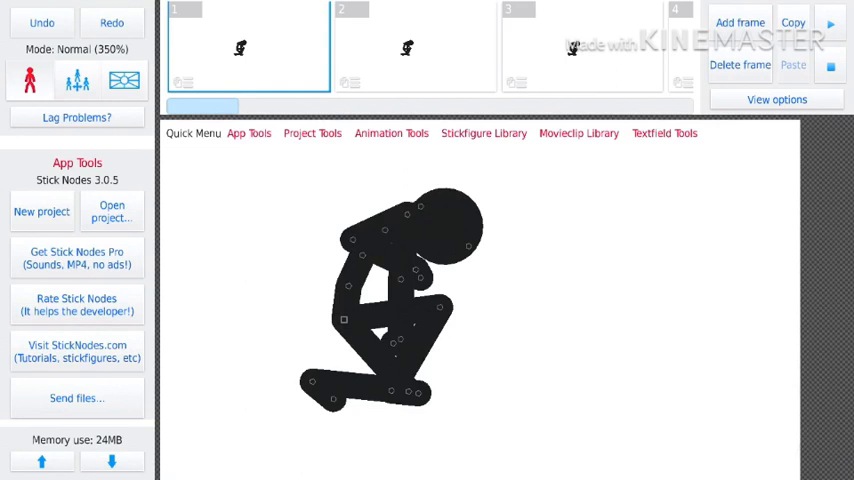
Open Frame Tools and step from frame 2 through the timeline to frame 20
left_click(414, 47)
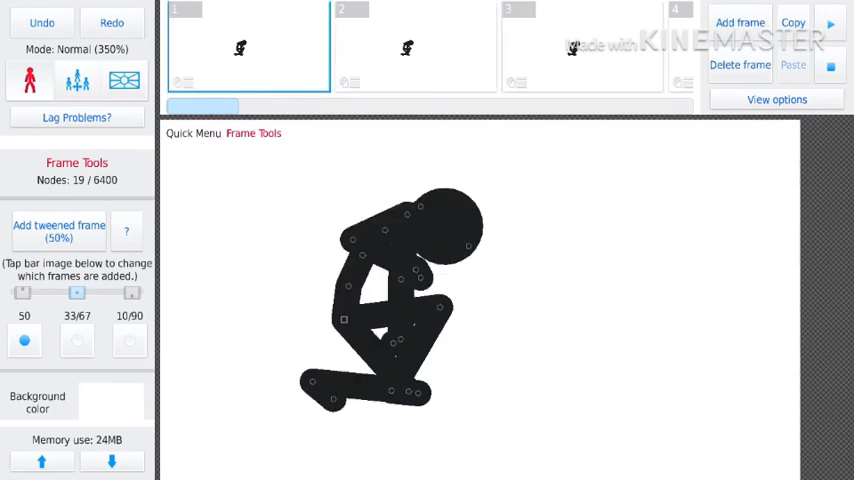
left_click(414, 45)
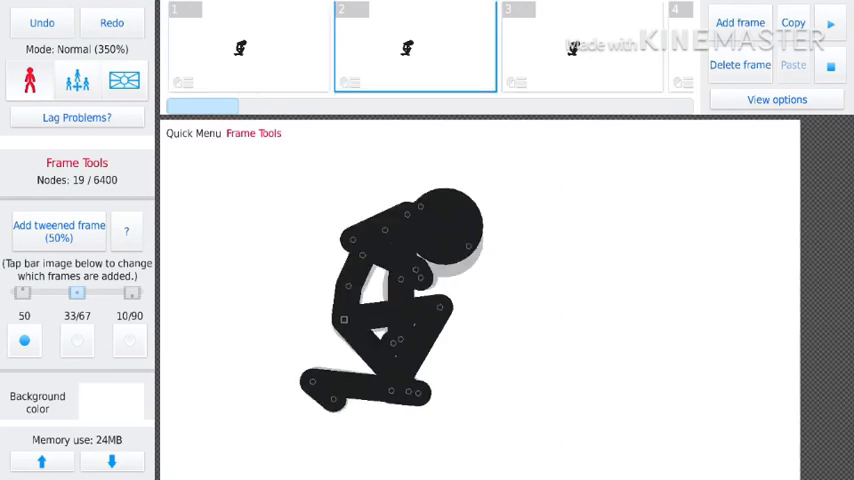
scroll("right", 3)
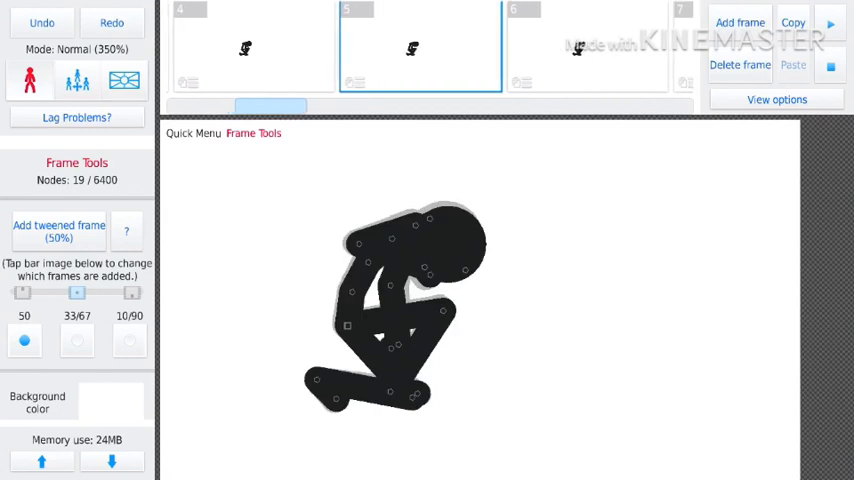
left_click(590, 45)
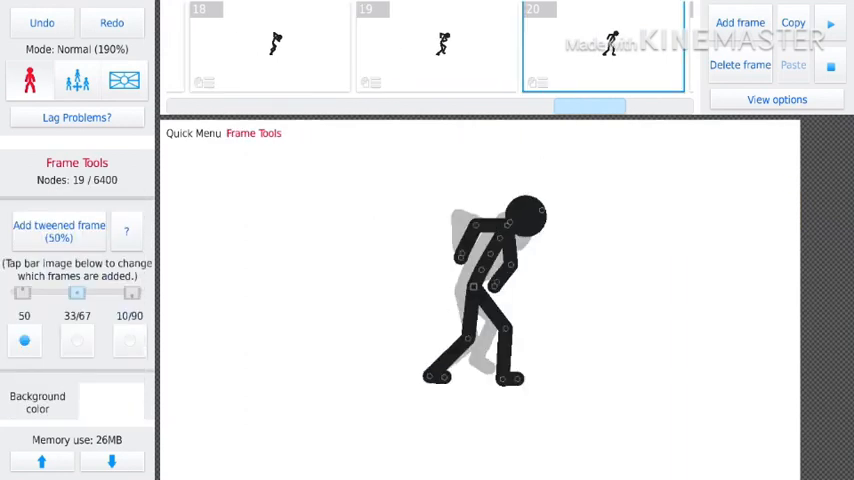
Select the next frame thumbnail to compare consecutive poses
left_click(436, 45)
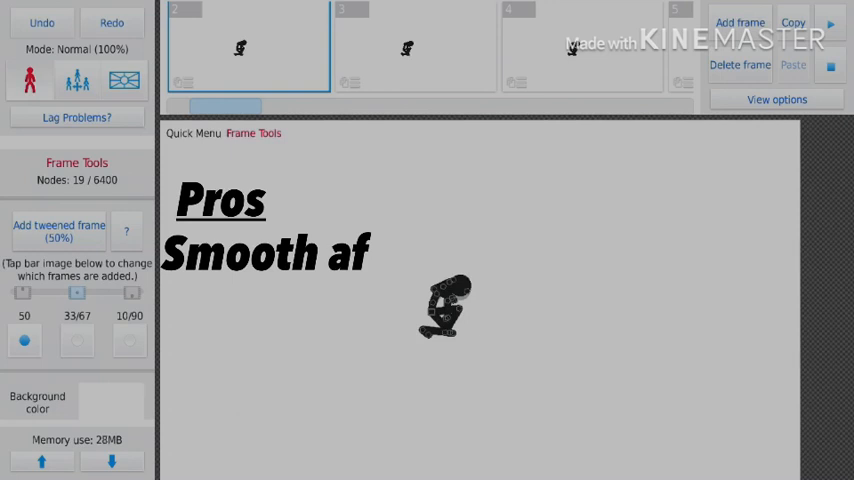
Enter the text 'In no time' while on early frame 2
type("In no time")
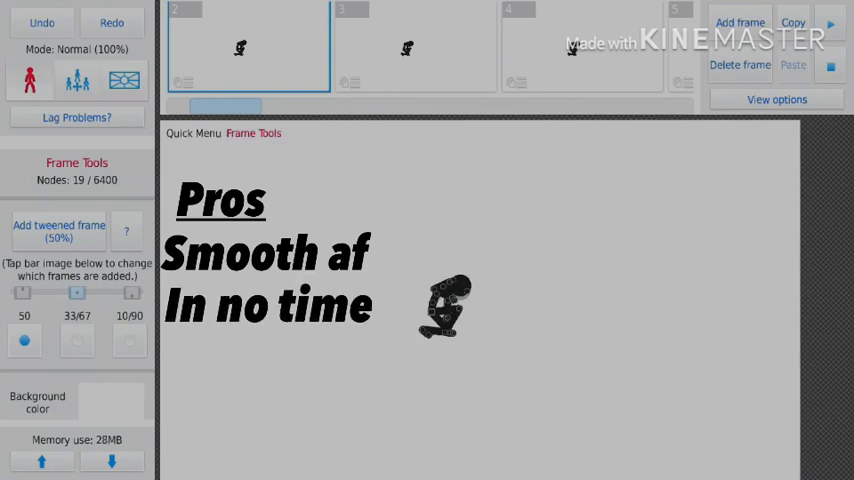